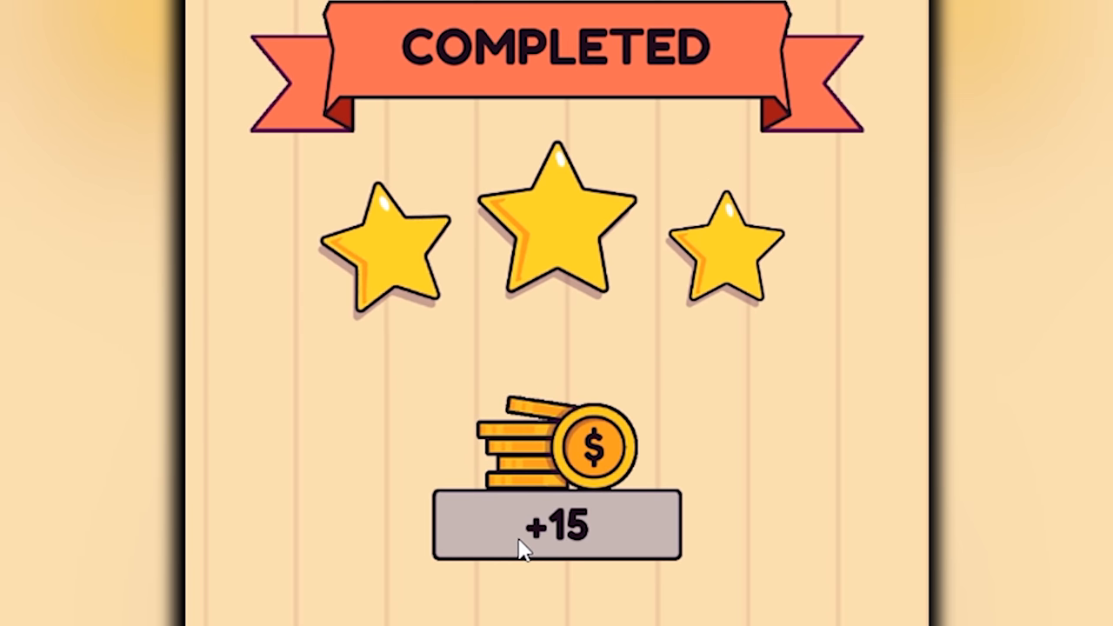
# Collect the three-star, +15 coin reward and load the next kitchen level.
pyautogui.click(553, 527)
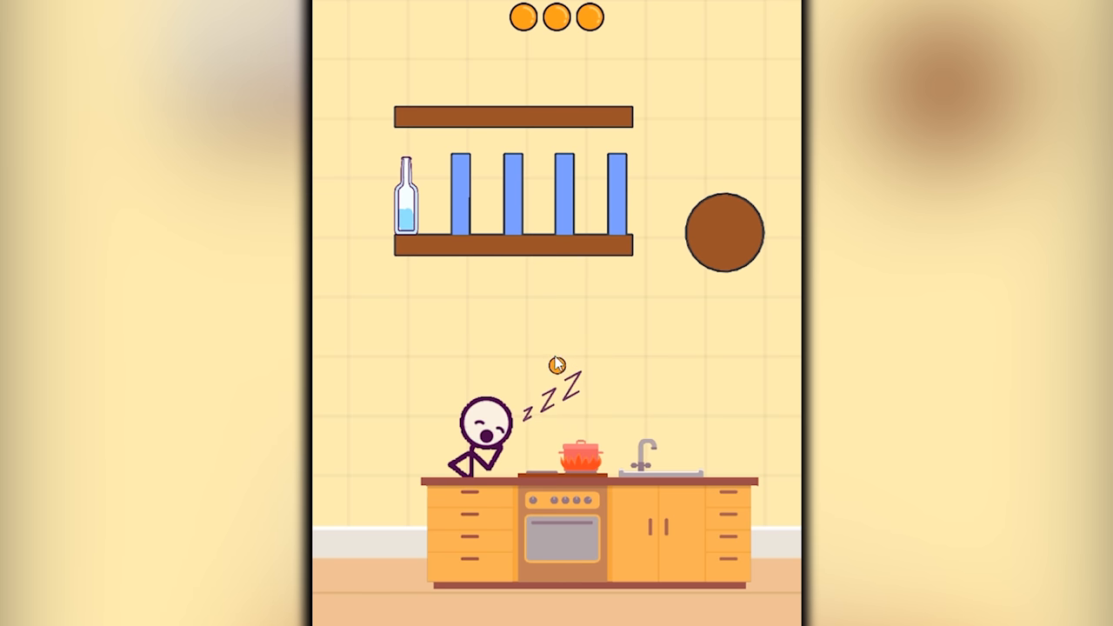
# Launch the orange ball around the brown obstacles toward the upright water bottle.
pyautogui.click(556, 361)
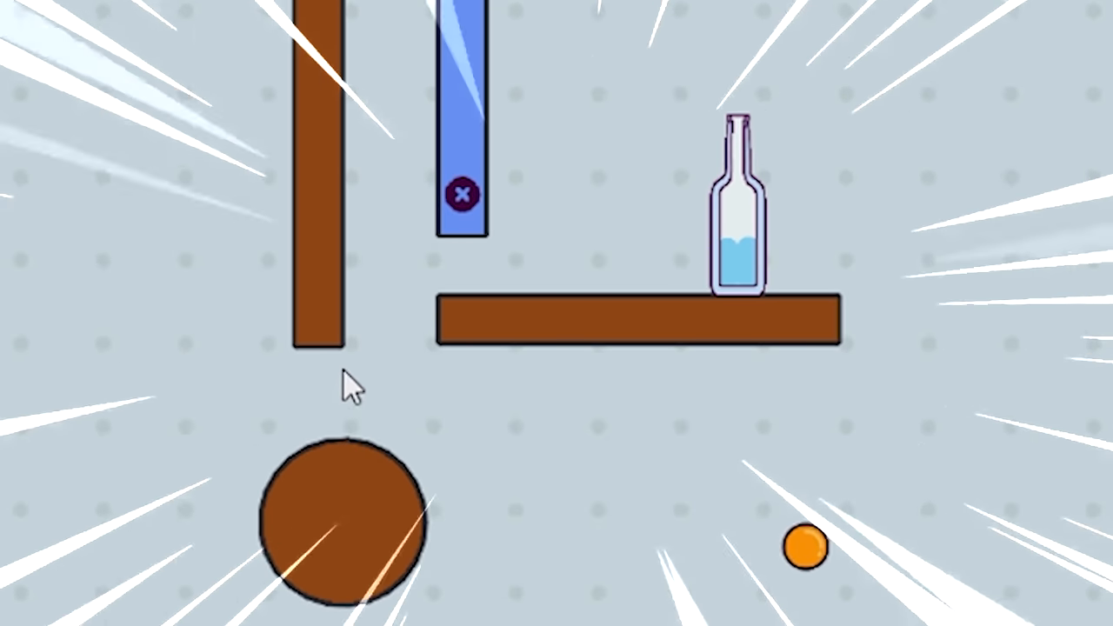
pyautogui.moveTo(474, 283)
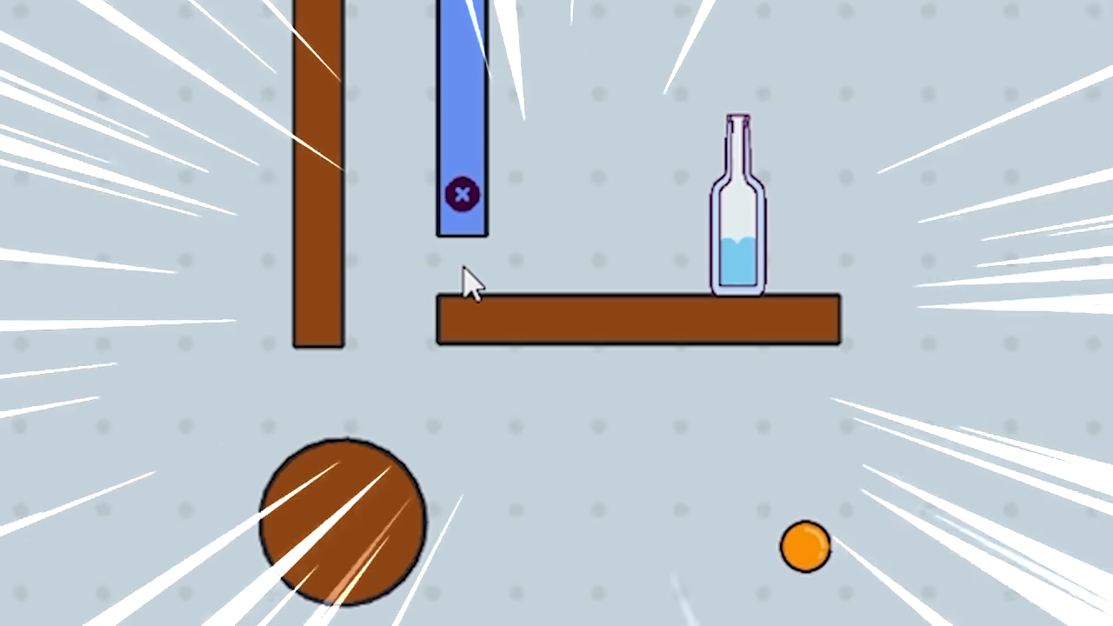
pyautogui.moveTo(904, 530)
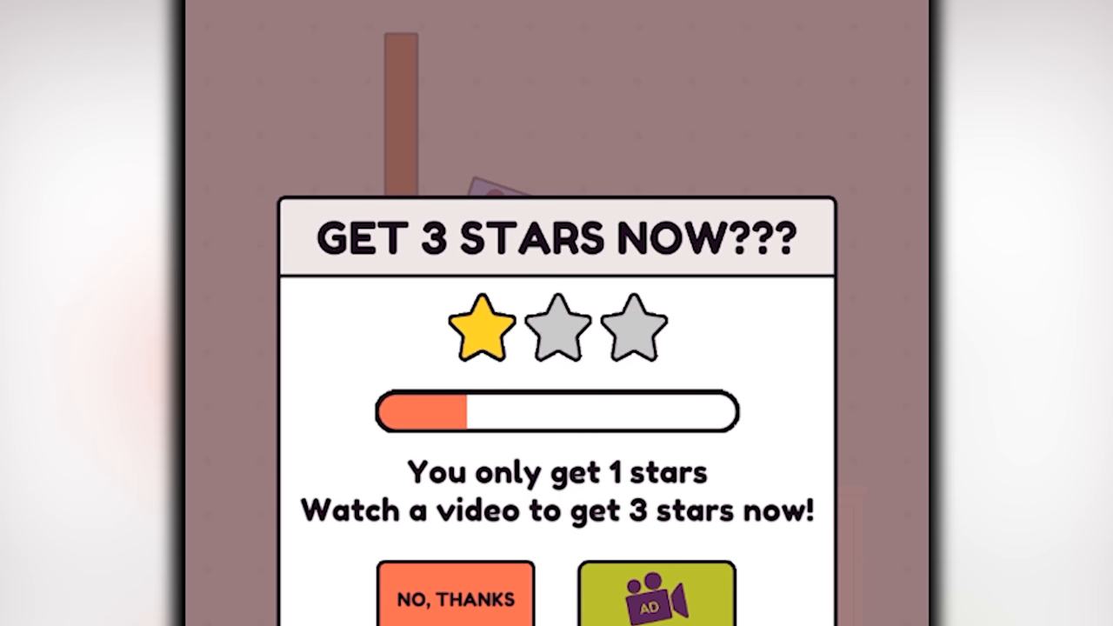
pyautogui.click(456, 594)
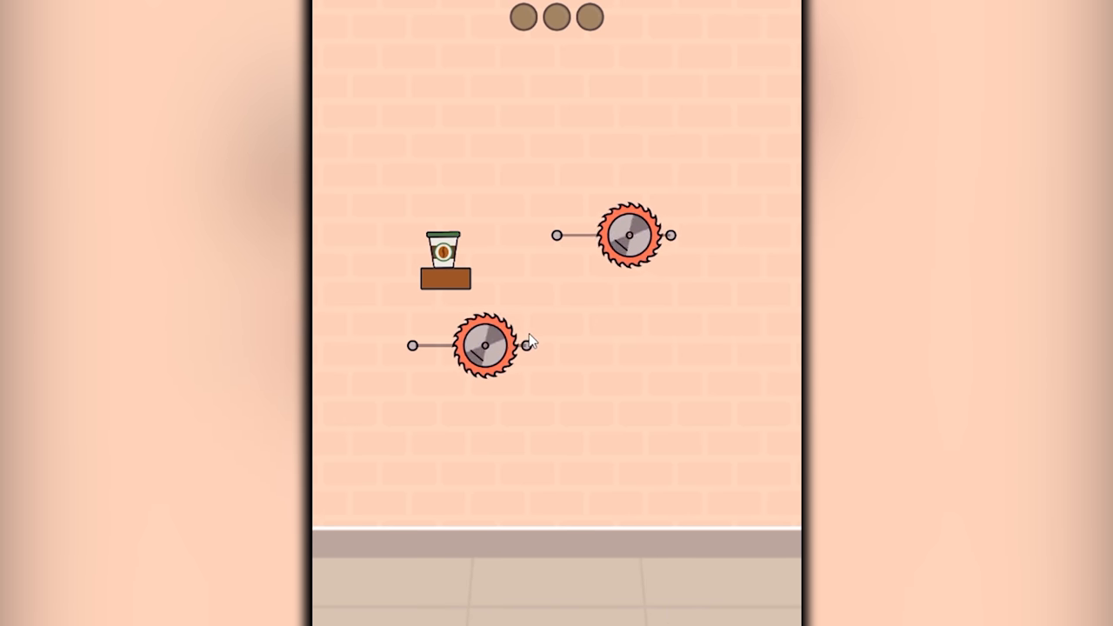
# Fling the ball past the saws into the coffee cup, then collect the three-star reward.
pyautogui.click(530, 344)
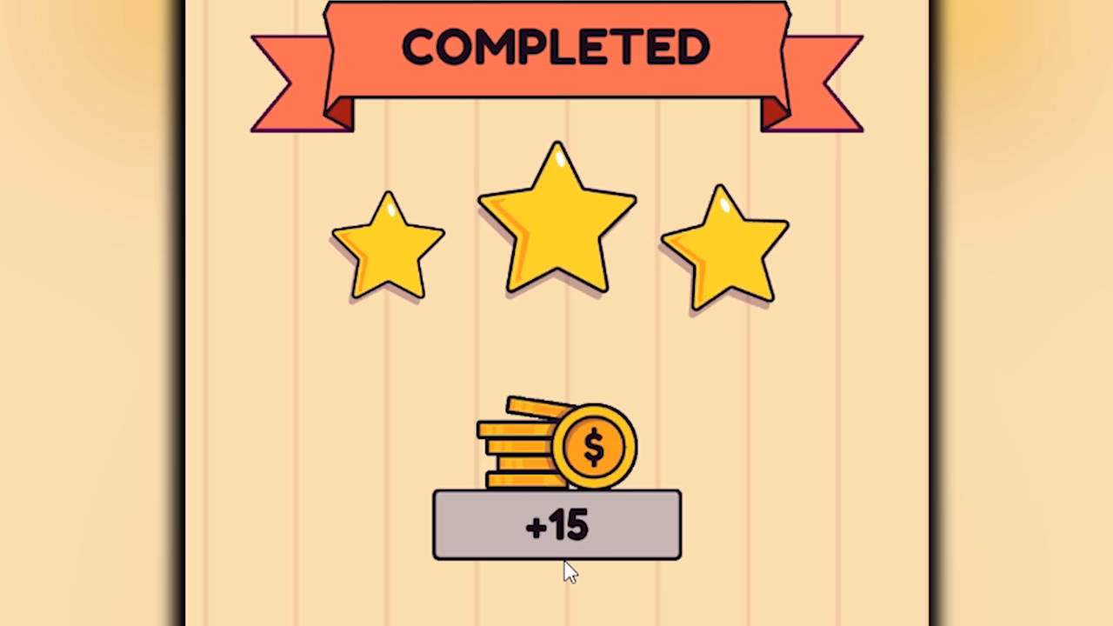
pyautogui.click(566, 526)
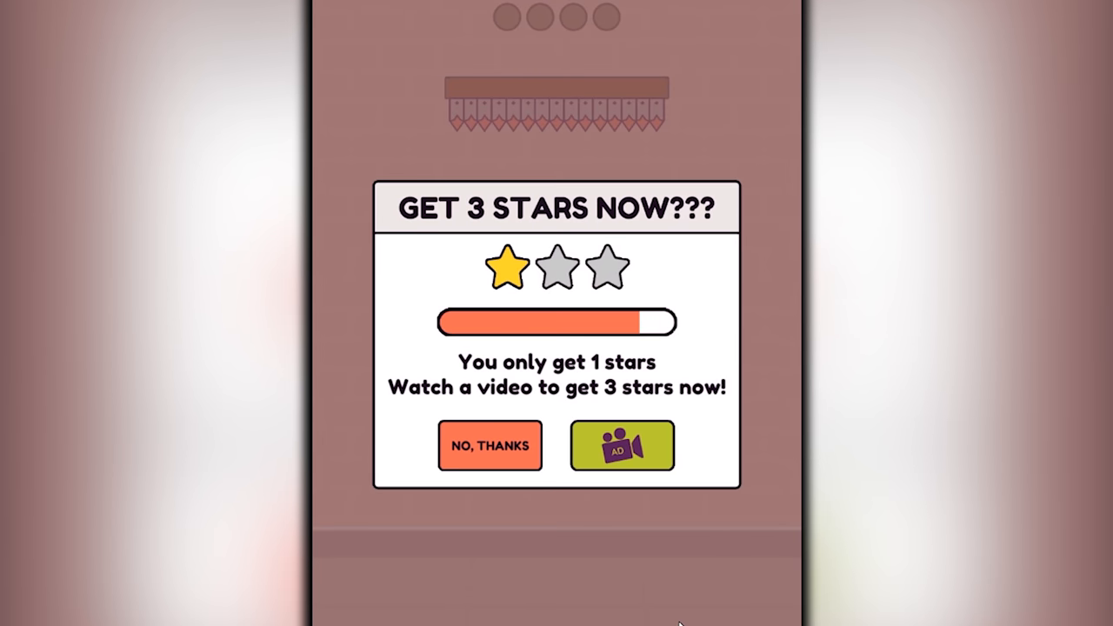
# Release the ball off the diamond pegs toward the coffee cup in the U-shaped tray.
pyautogui.click(489, 446)
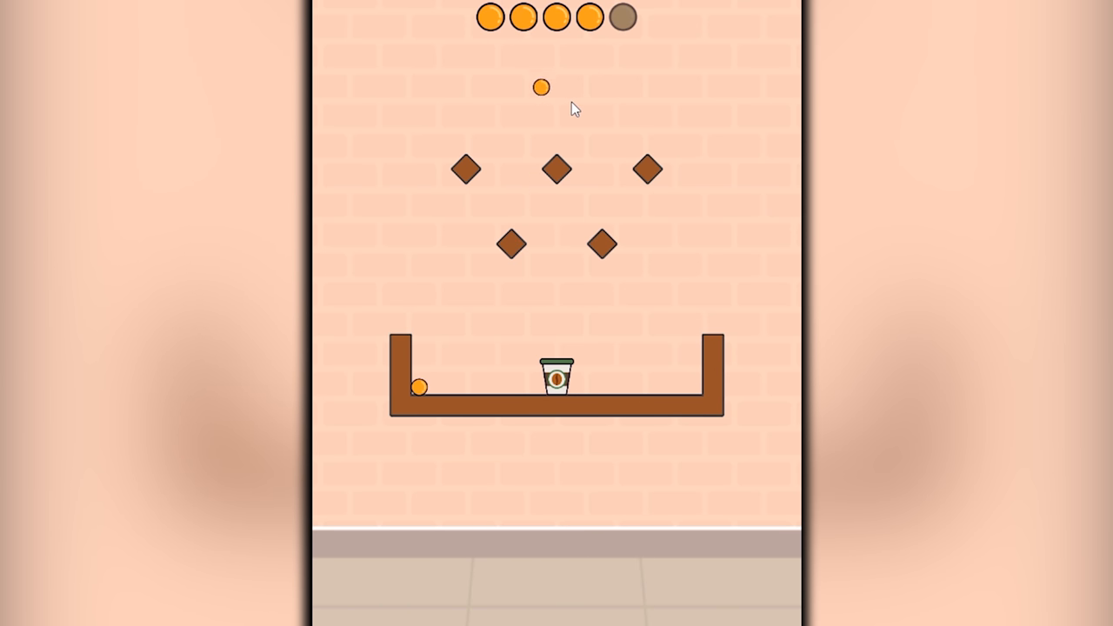
pyautogui.click(540, 87)
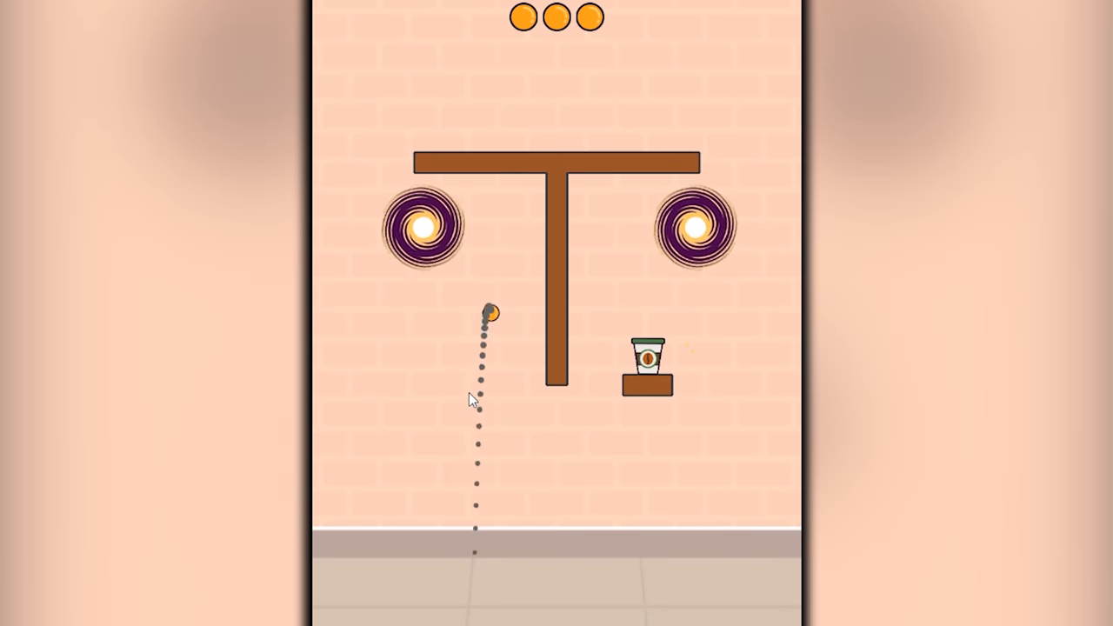
pyautogui.moveTo(533, 462)
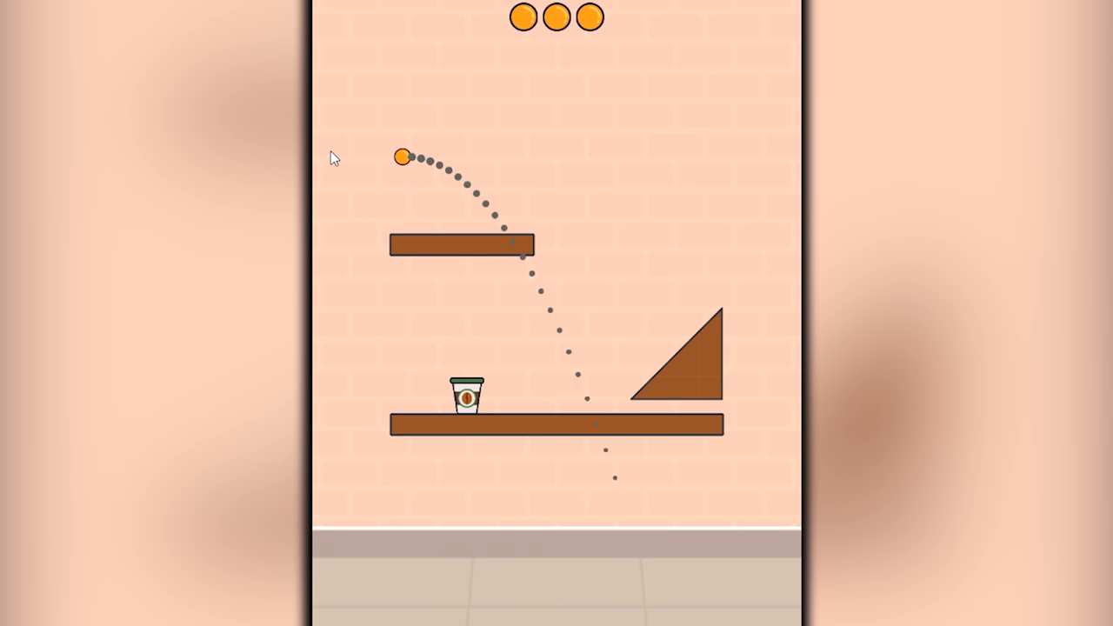
# Launch the ball along the aimed arc over the short ledge into the lower-shelf cup.
pyautogui.click(400, 157)
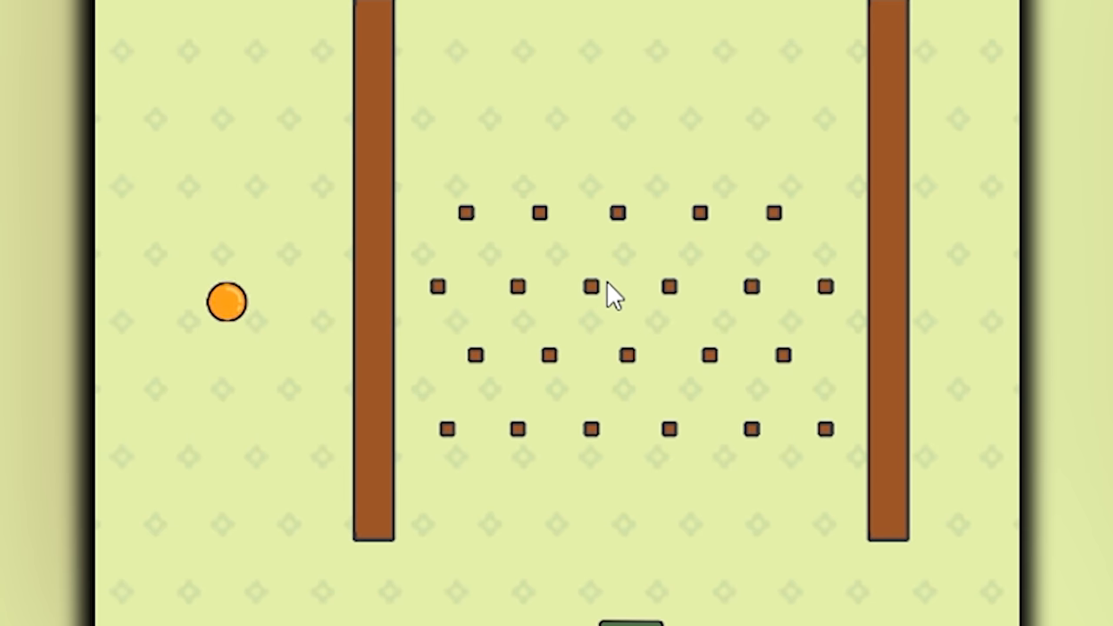
pyautogui.moveTo(339, 378)
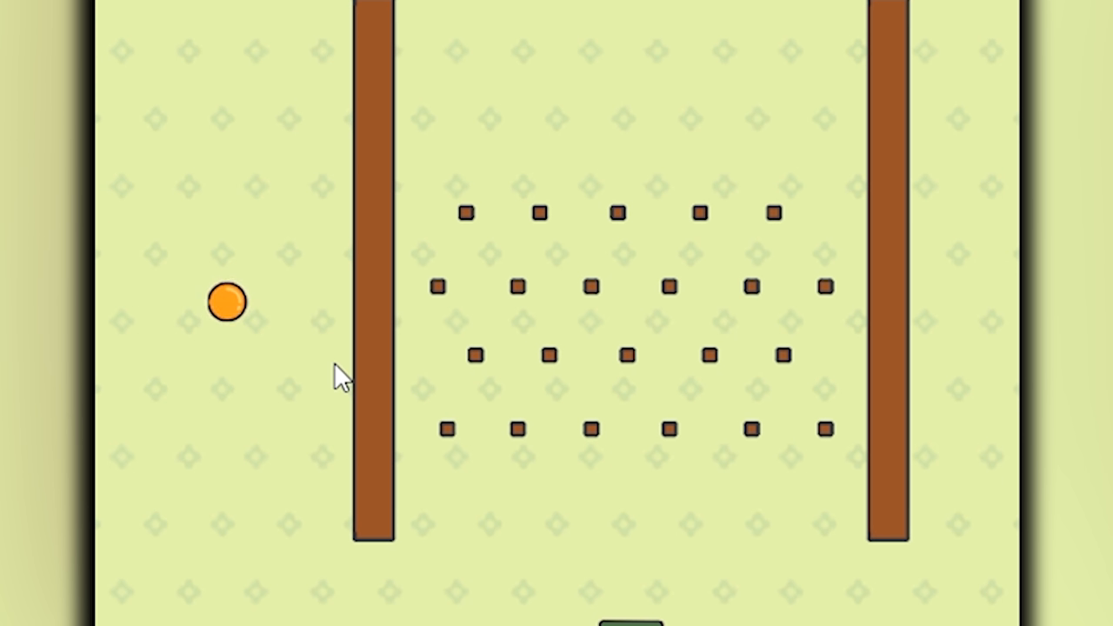
pyautogui.moveTo(565, 309)
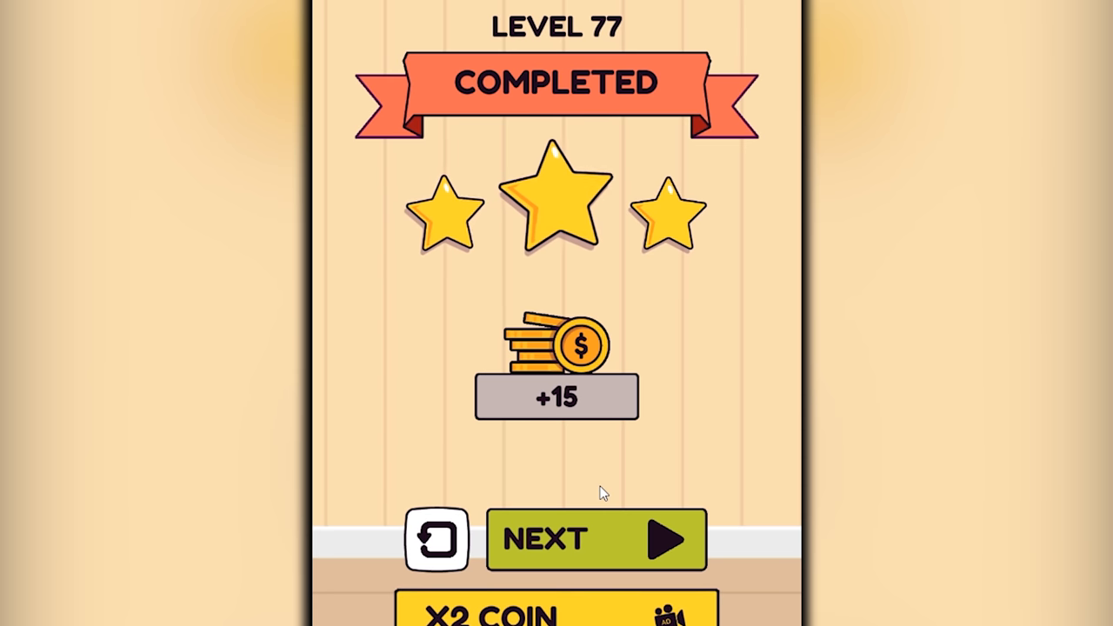
# Tap NEXT after Level 77's three-star, 15-coin completion to load the question-mark maze.
pyautogui.click(595, 538)
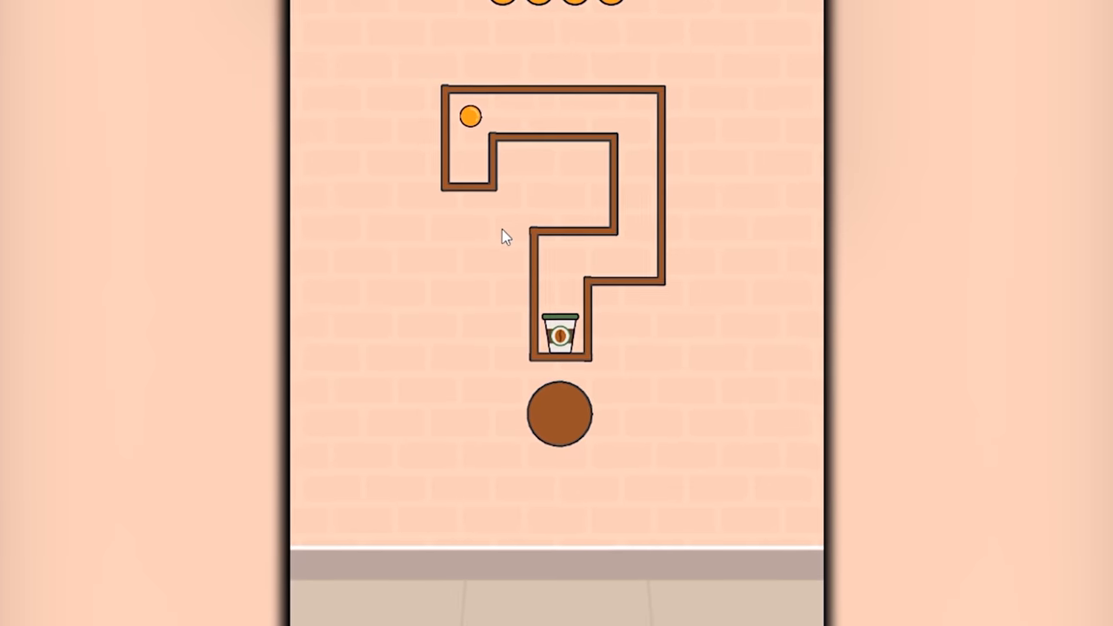